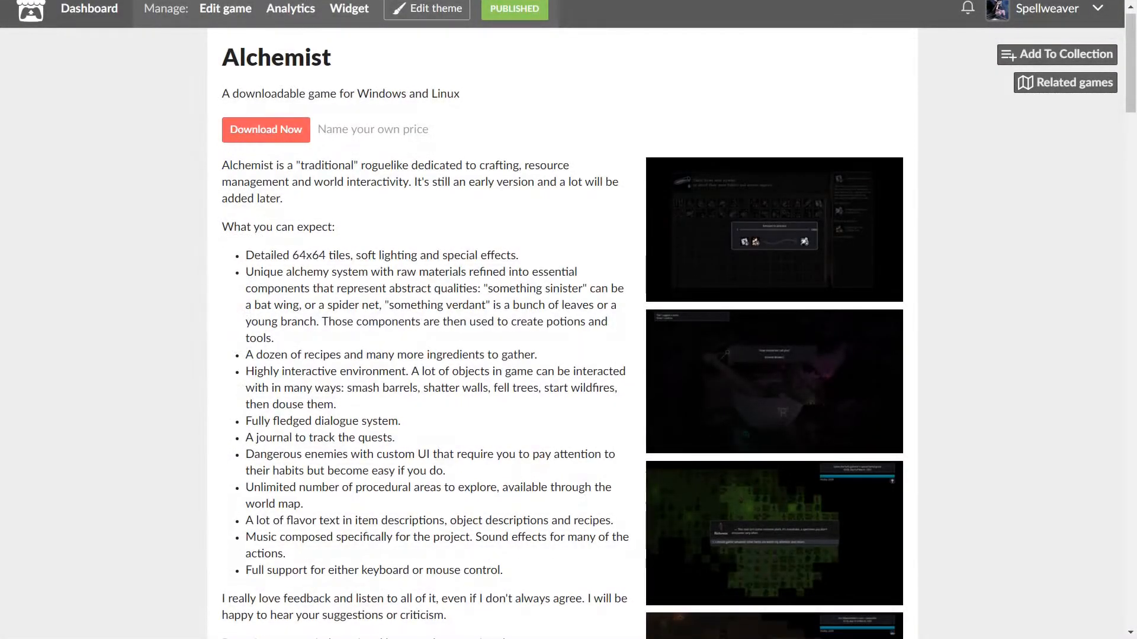
- Scroll down the Alchemist itch.io page past the feature list to the download files
scroll("down", 3)
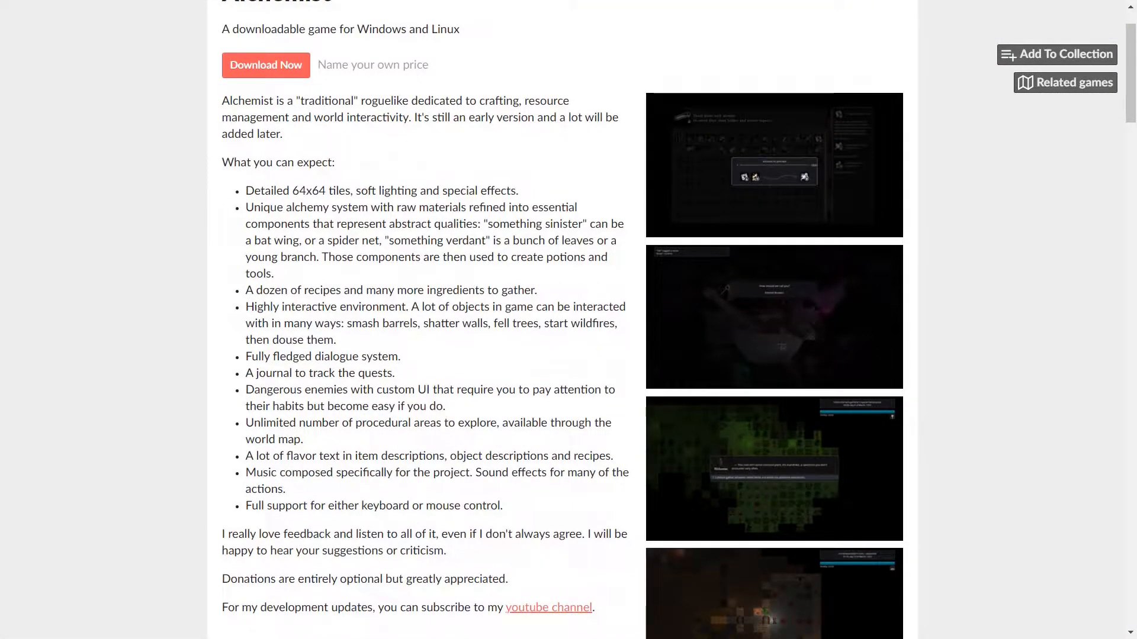
scroll("down", 3)
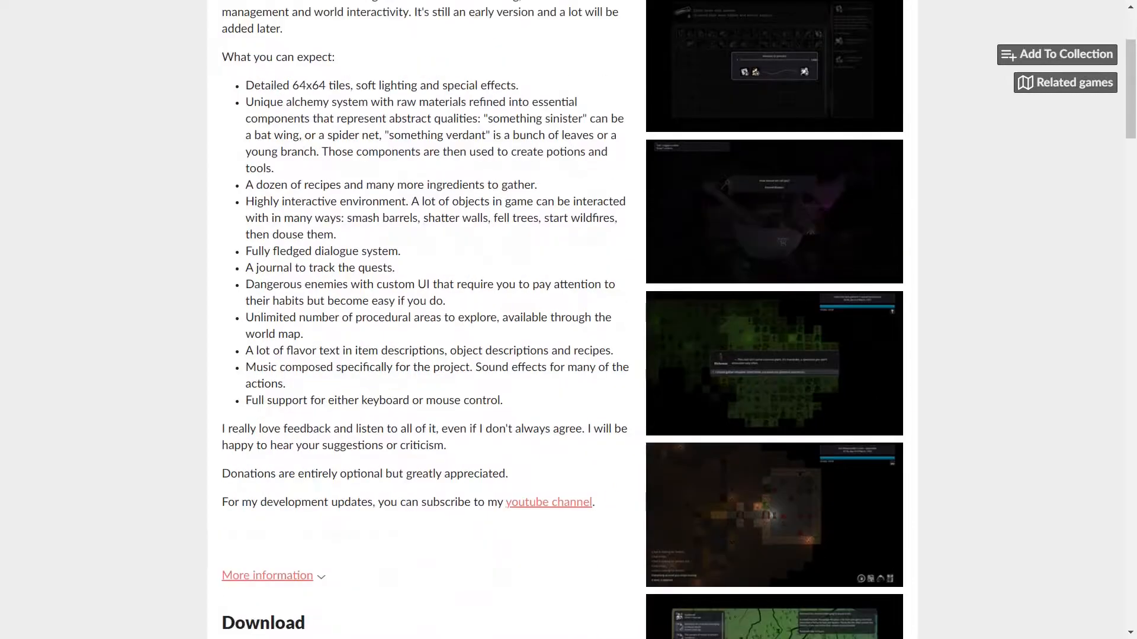
scroll("down", 3)
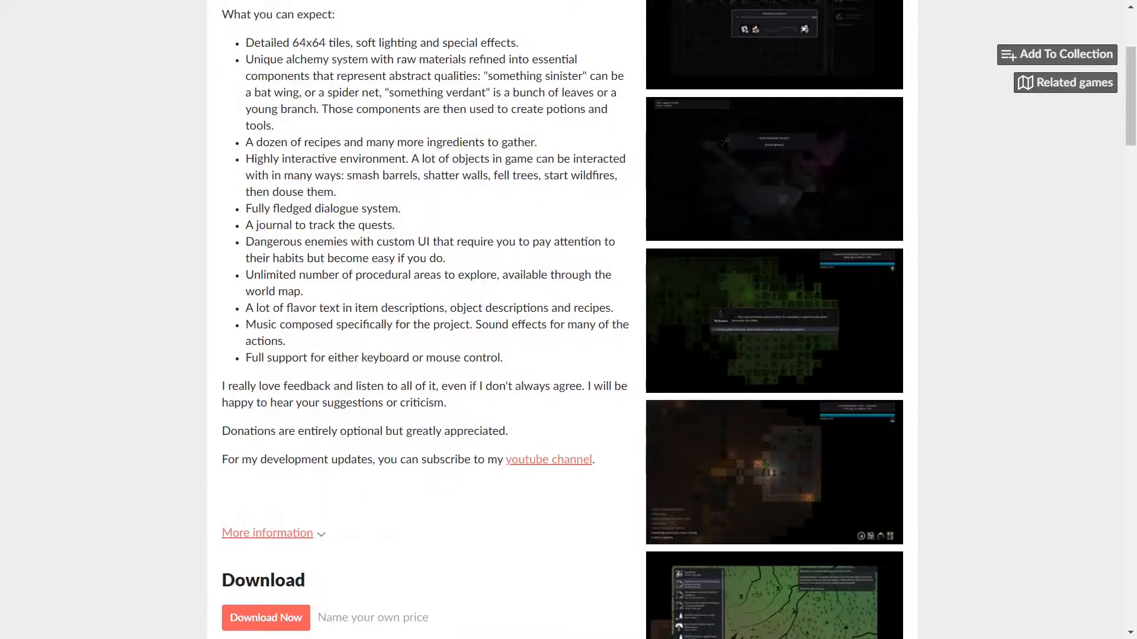
scroll("down", 3)
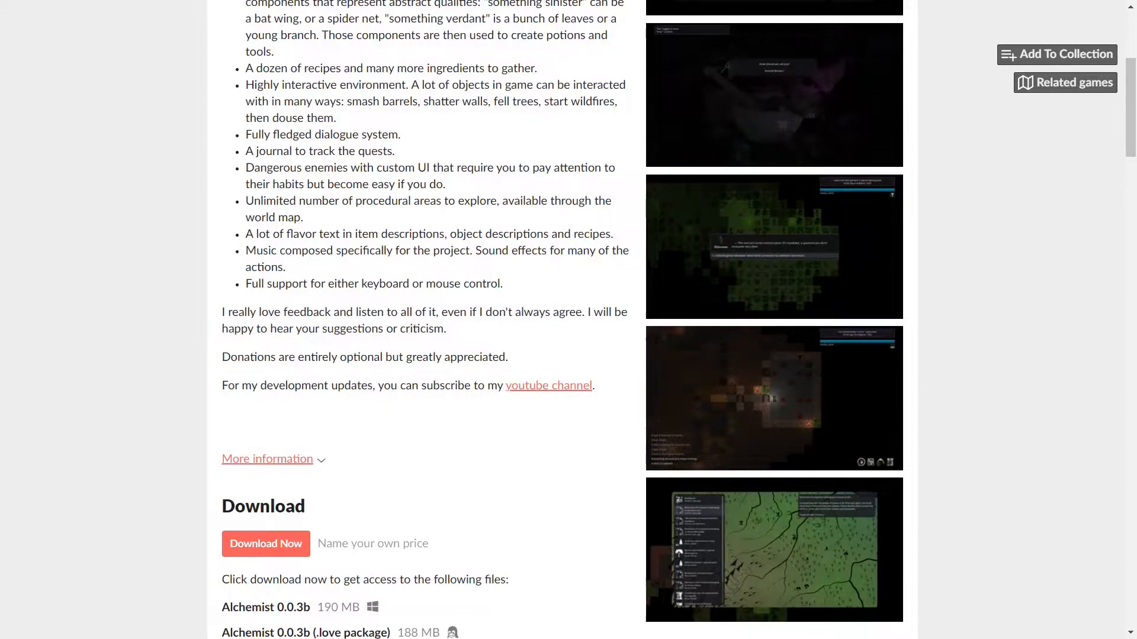
scroll("down", 3)
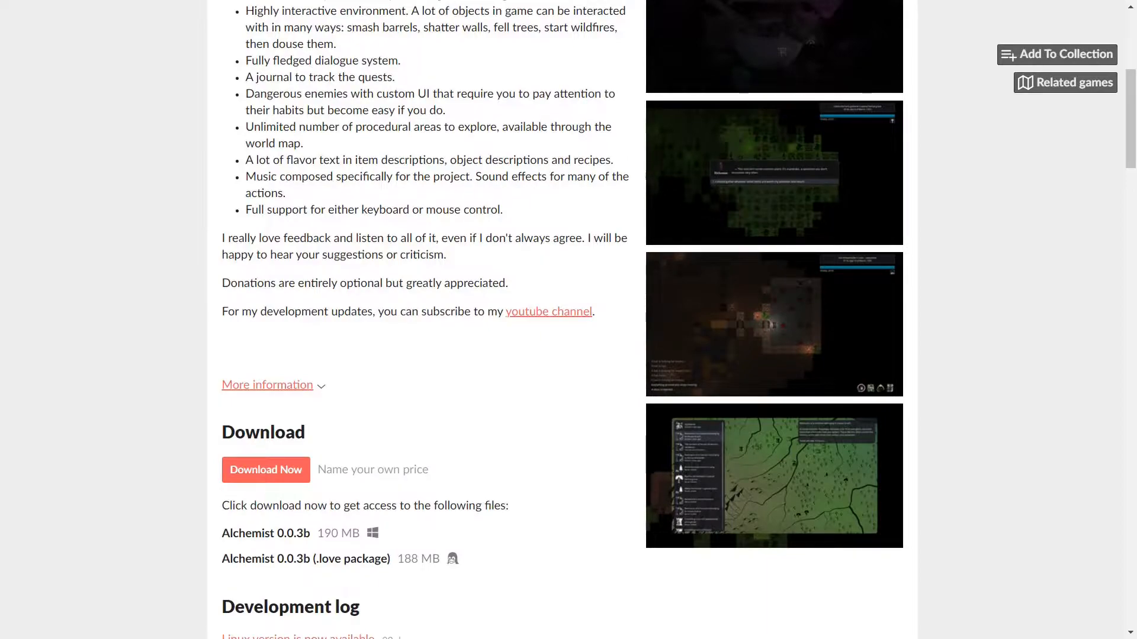
scroll("down", 3)
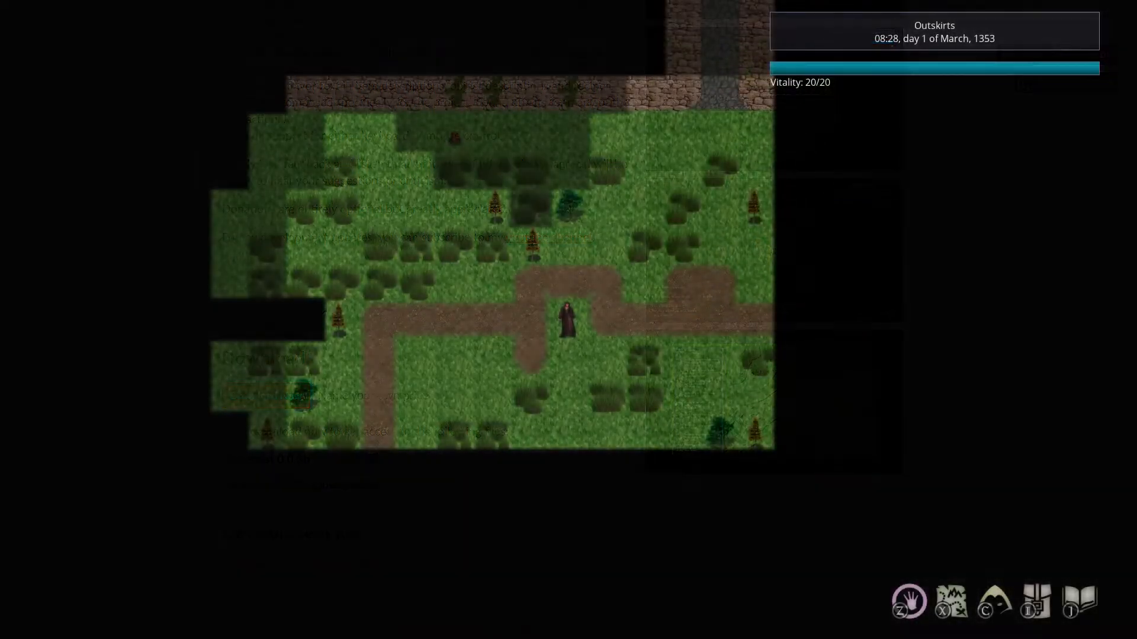
- Open the journal's Components tab and read the Something fey and Something sempiternal entries
left_click(1079, 601)
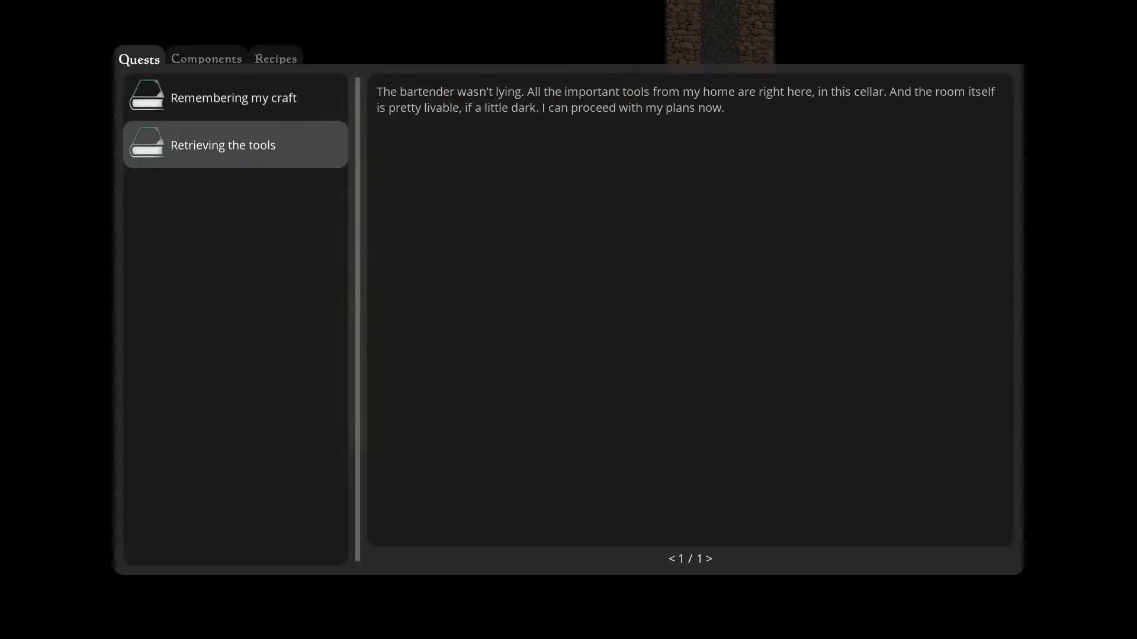
left_click(206, 59)
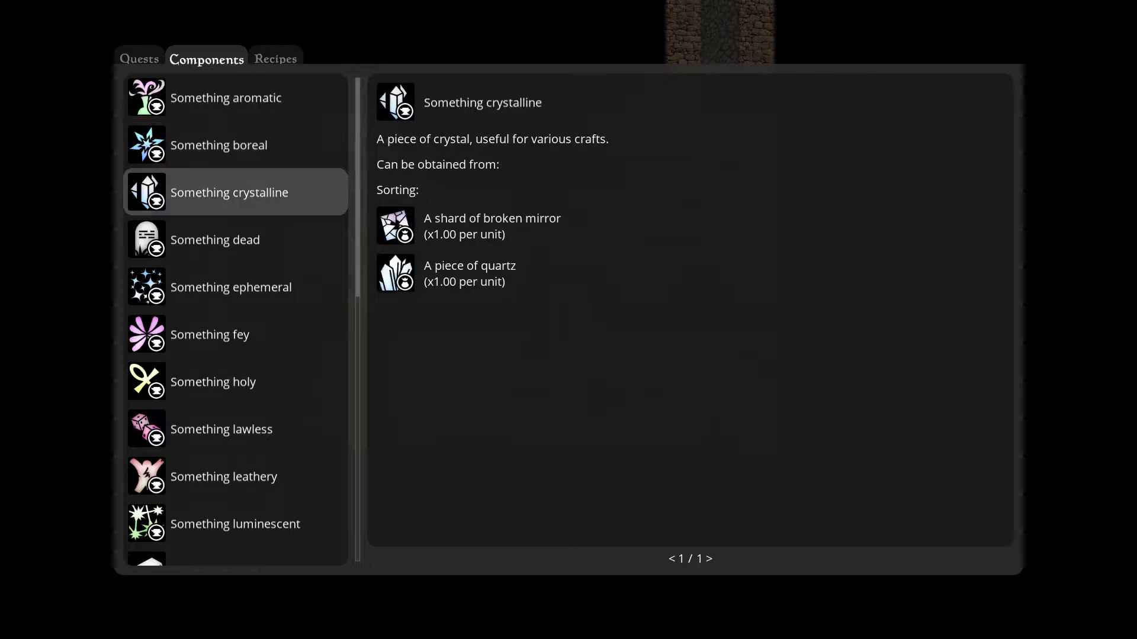
left_click(210, 334)
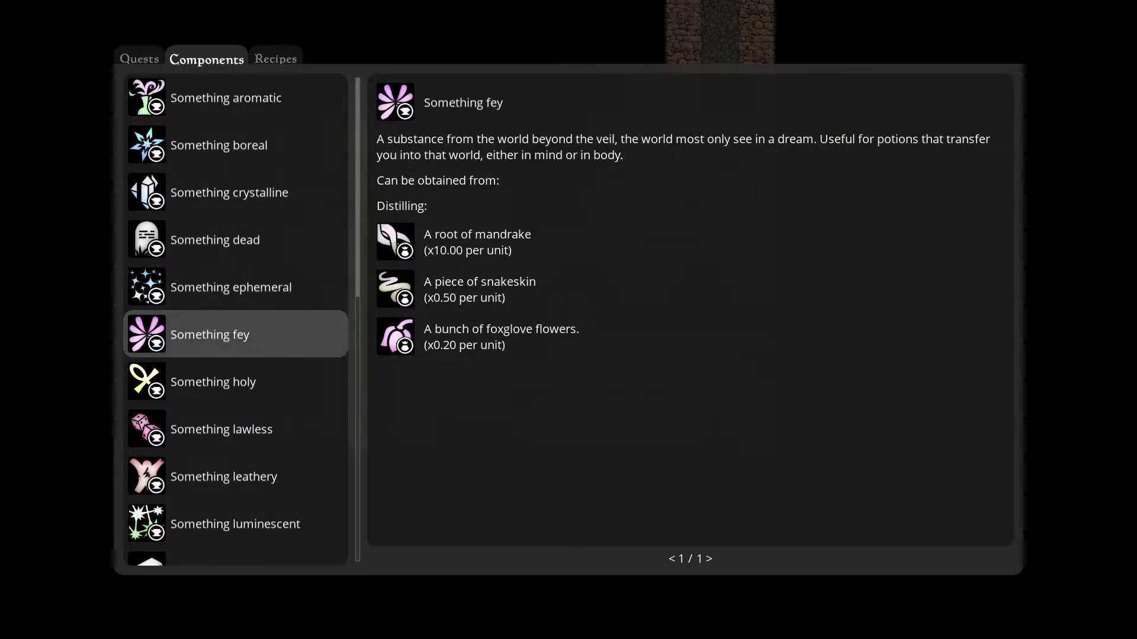
left_click(223, 476)
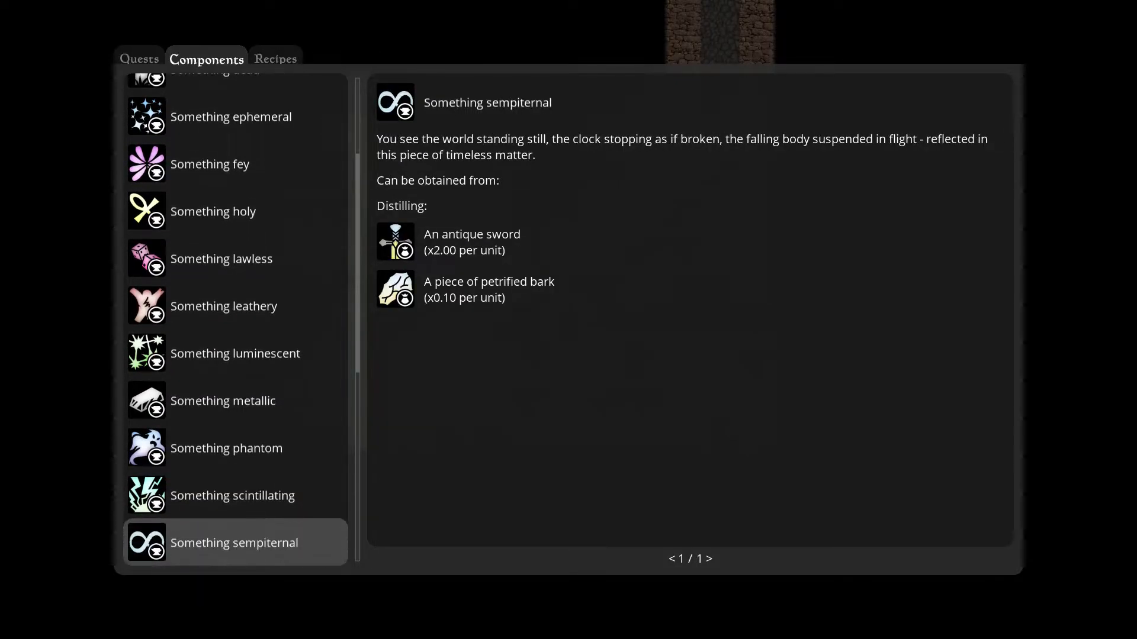
scroll("down", 3)
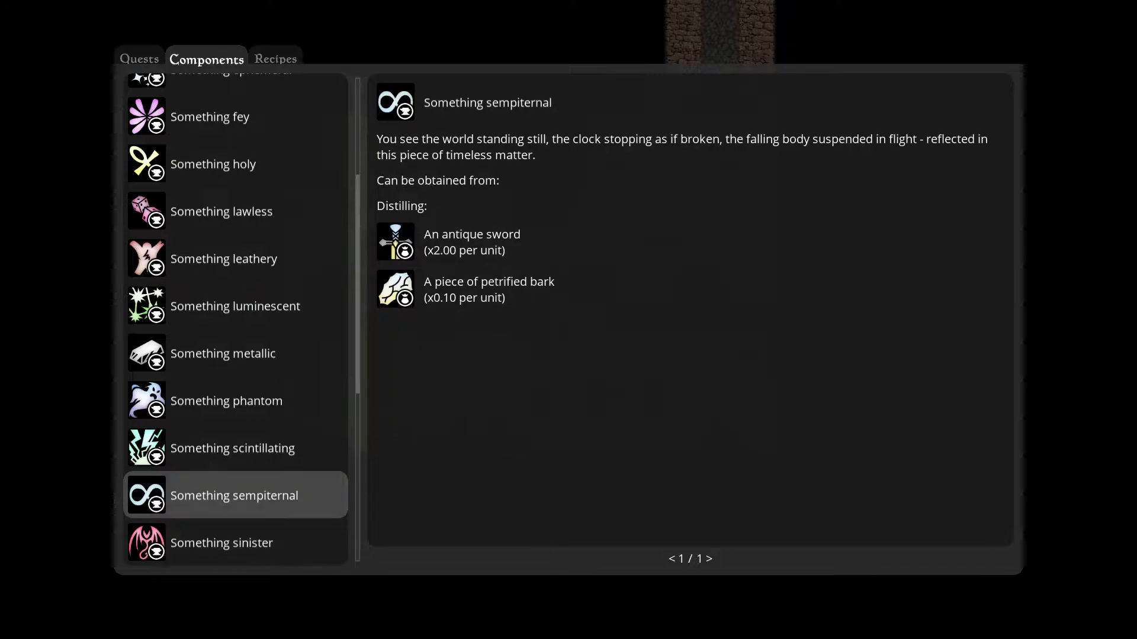
- Read the Corpselight potion recipe, then return to the component entries
left_click(275, 59)
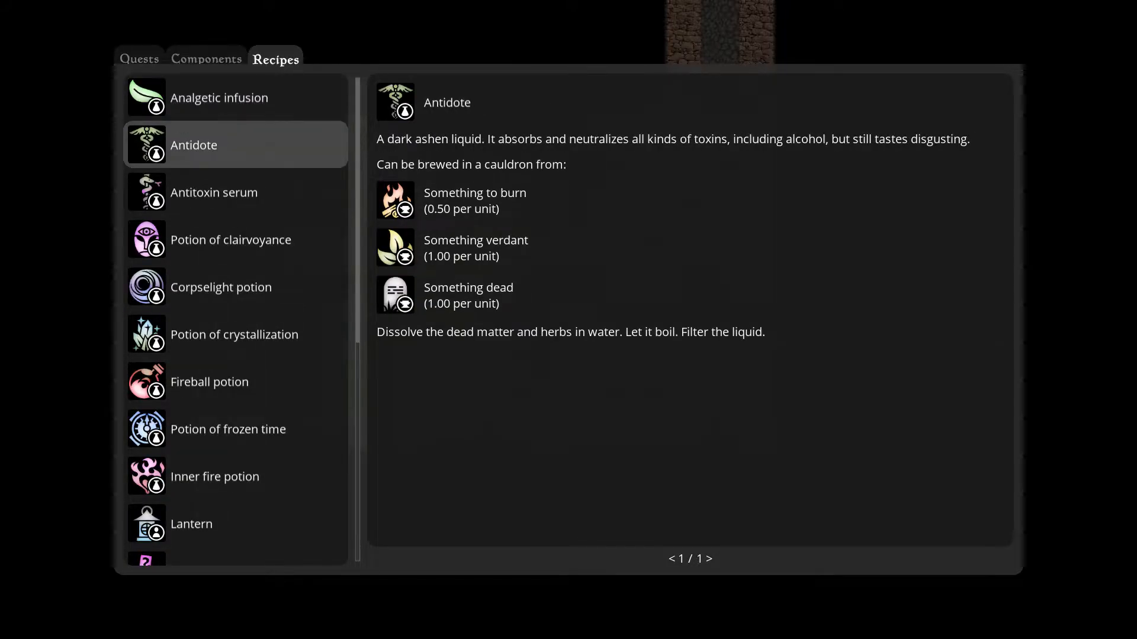
left_click(220, 287)
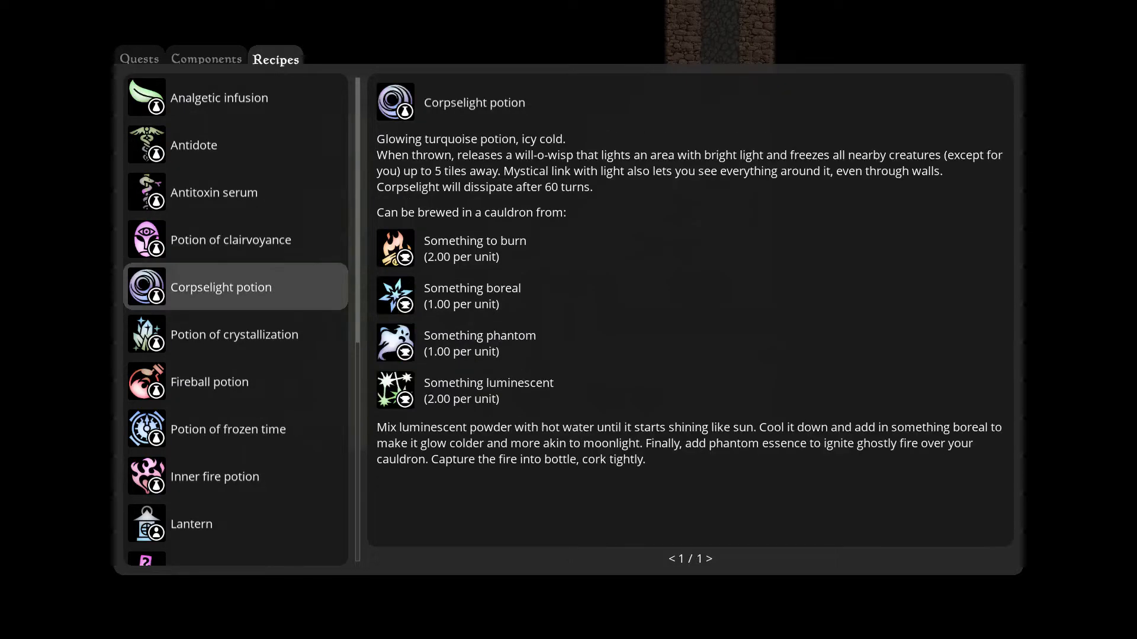
left_click(206, 59)
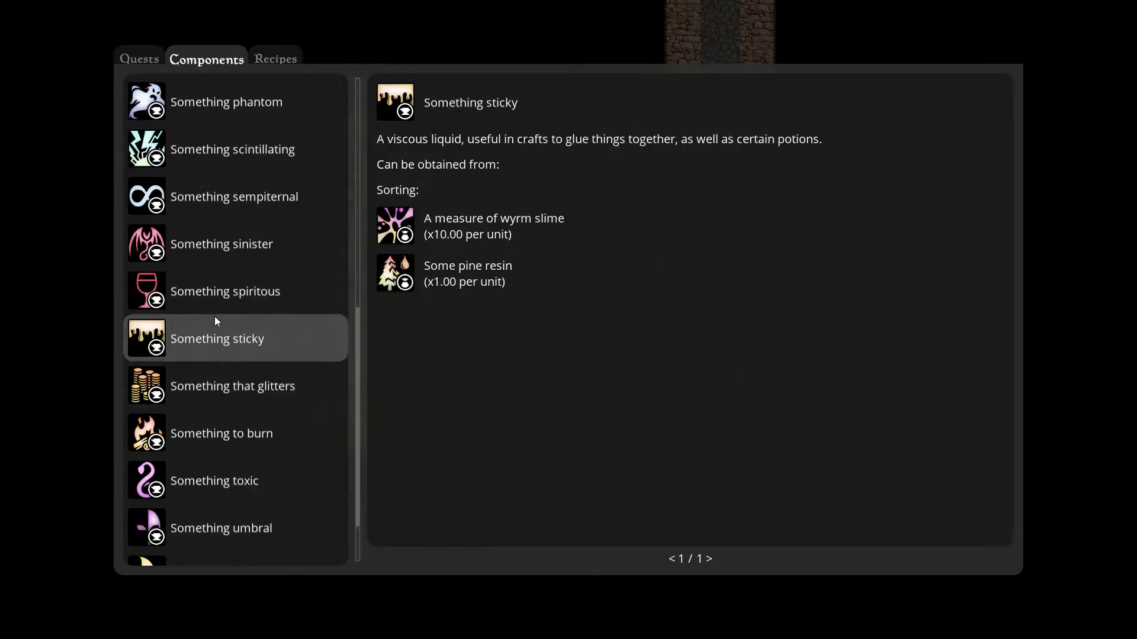
left_click(220, 243)
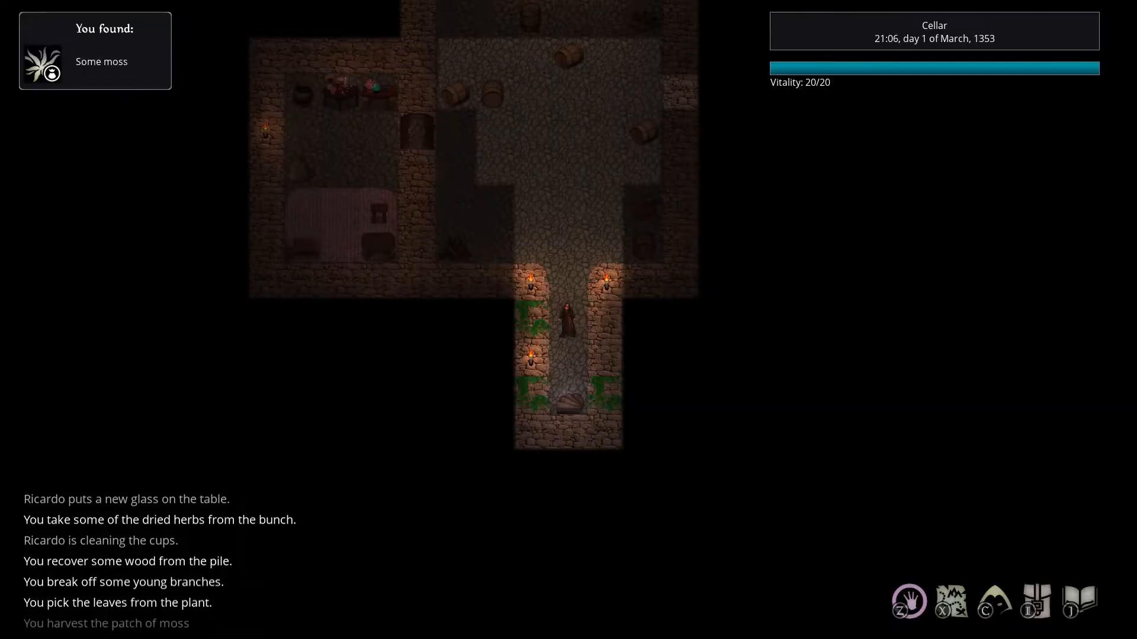
- Check where Something verdant is obtained, then read the Potion of clairvoyance recipe
left_click(1080, 603)
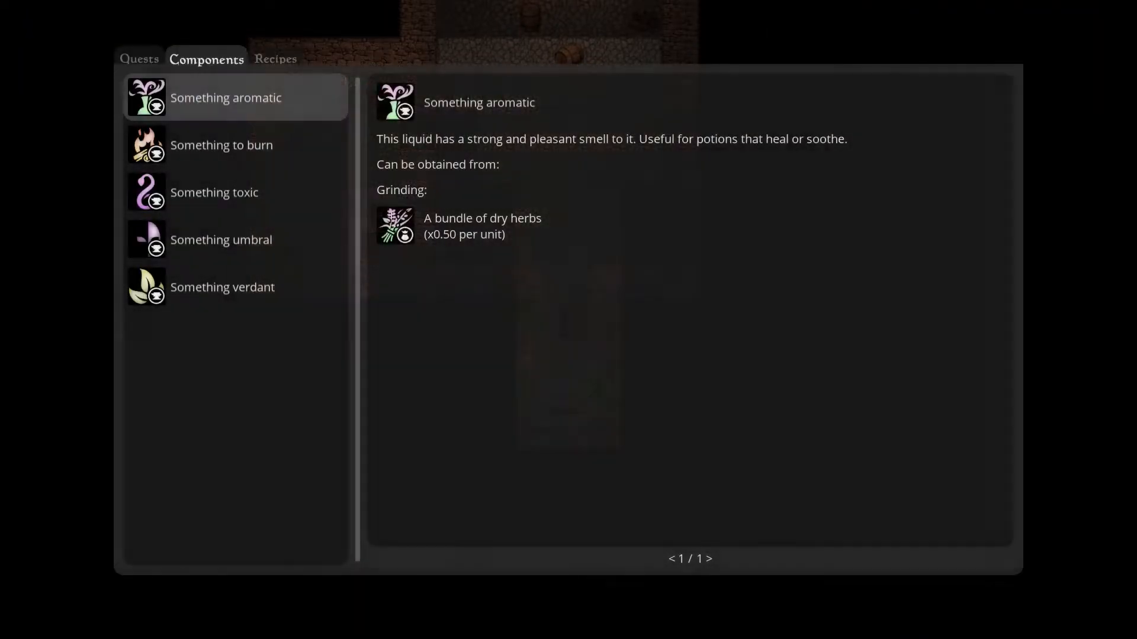
left_click(222, 286)
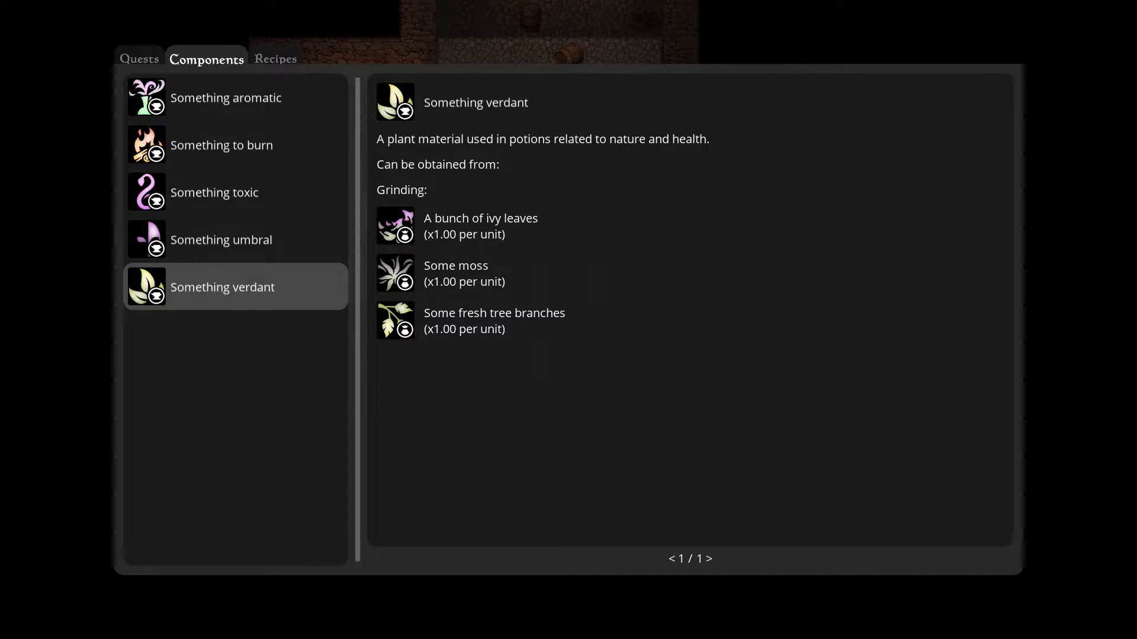
left_click(275, 58)
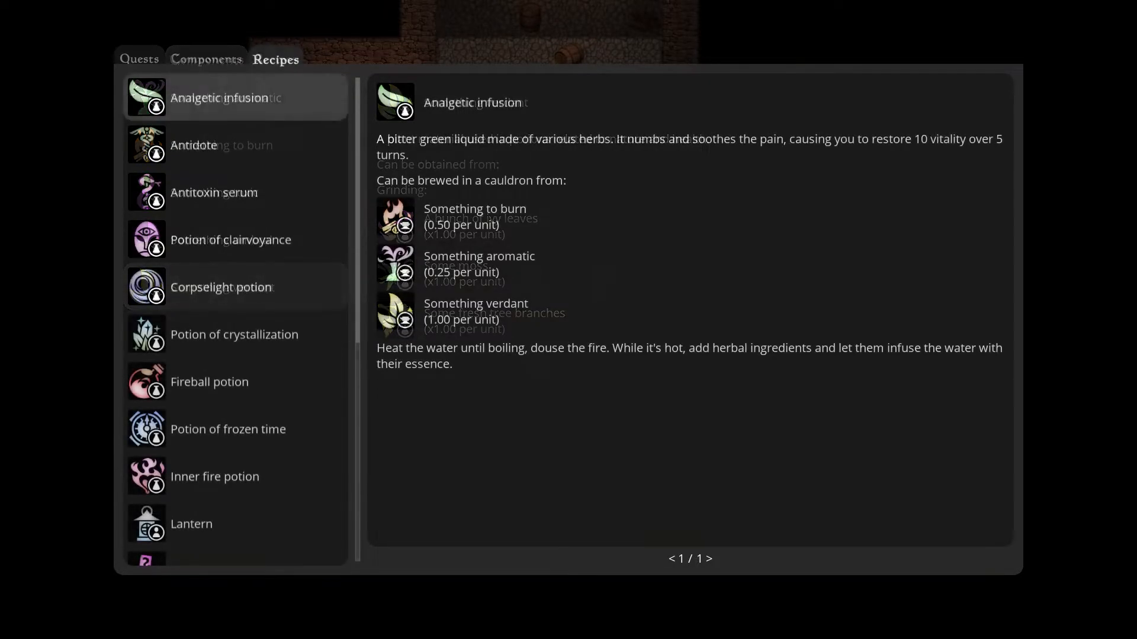
left_click(230, 240)
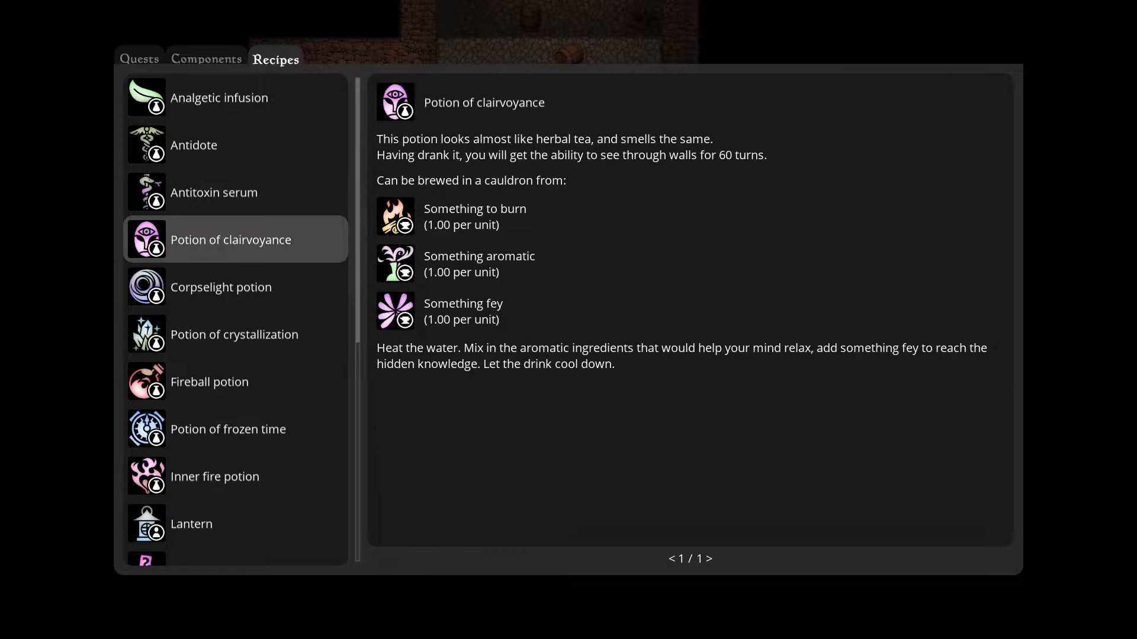
left_click(227, 429)
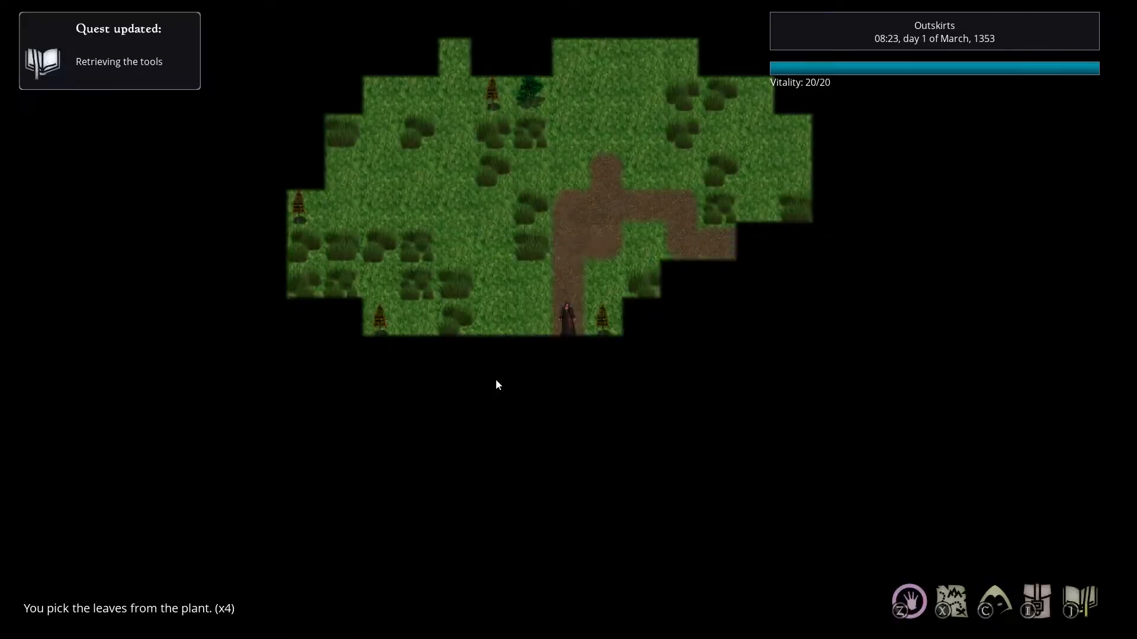
- View the Drunk effect's details, then the character's stats on the Character tab
left_click(1079, 603)
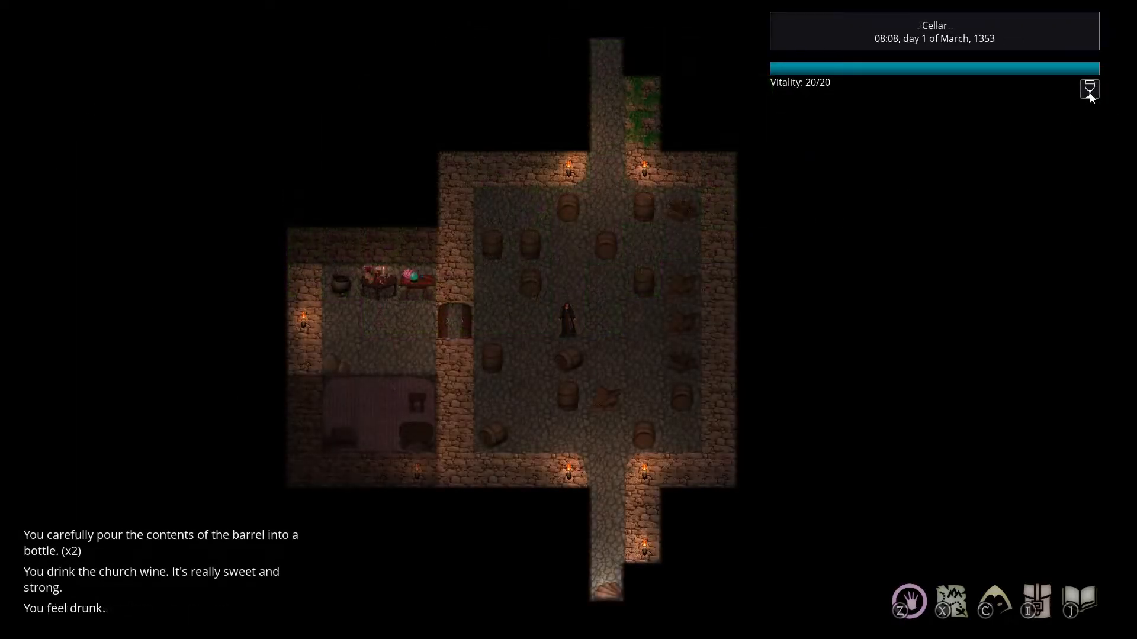
left_click(1089, 88)
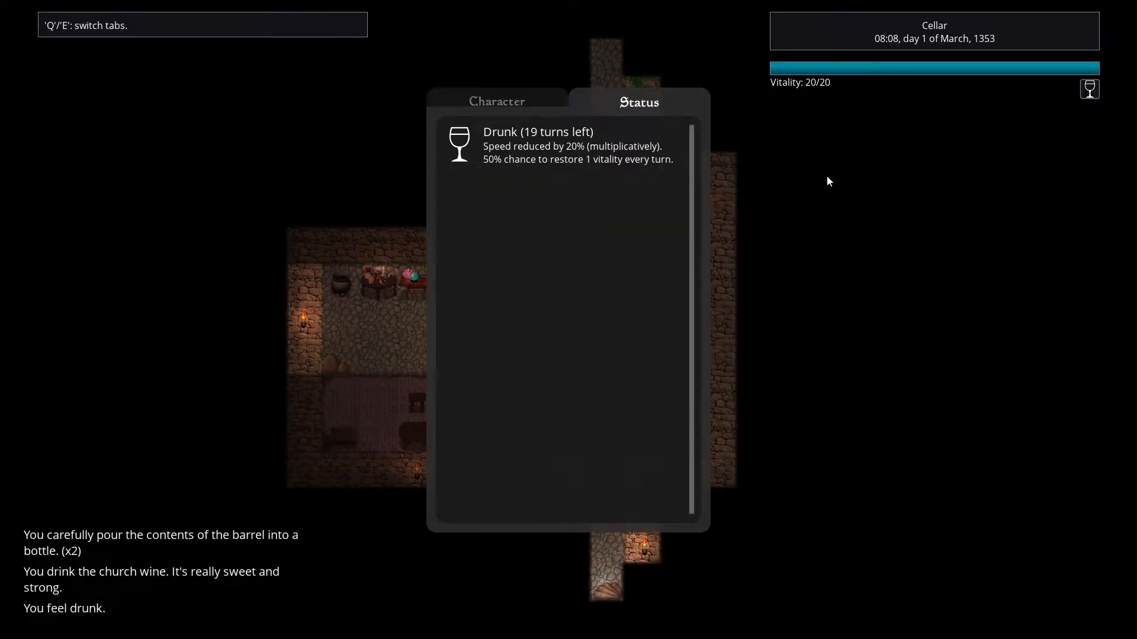
mouse_move(771, 316)
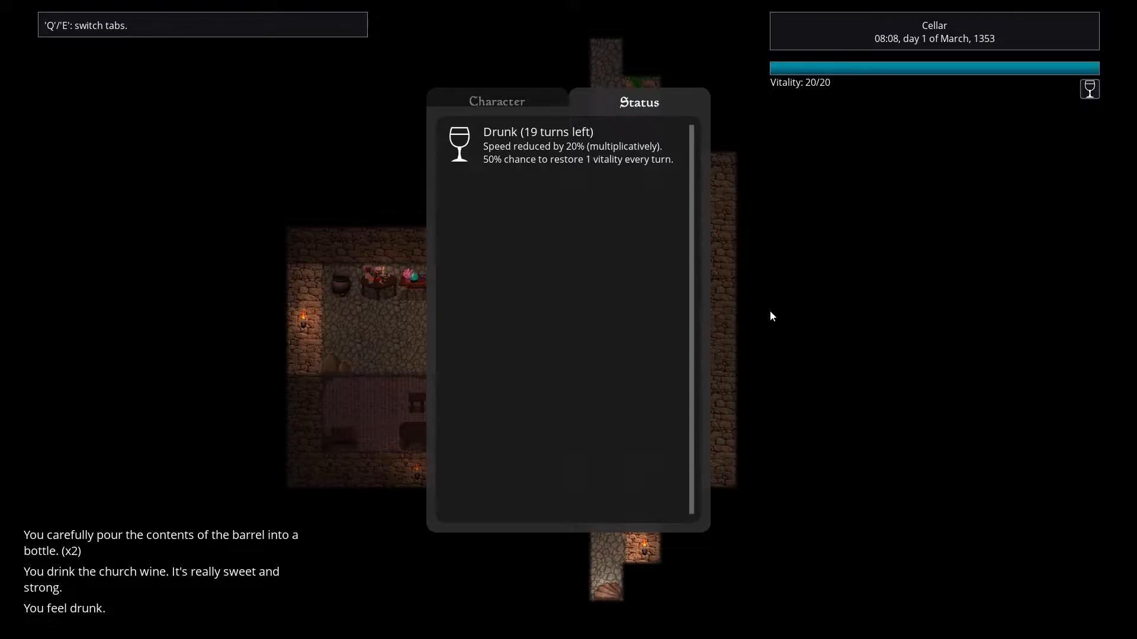
left_click(497, 102)
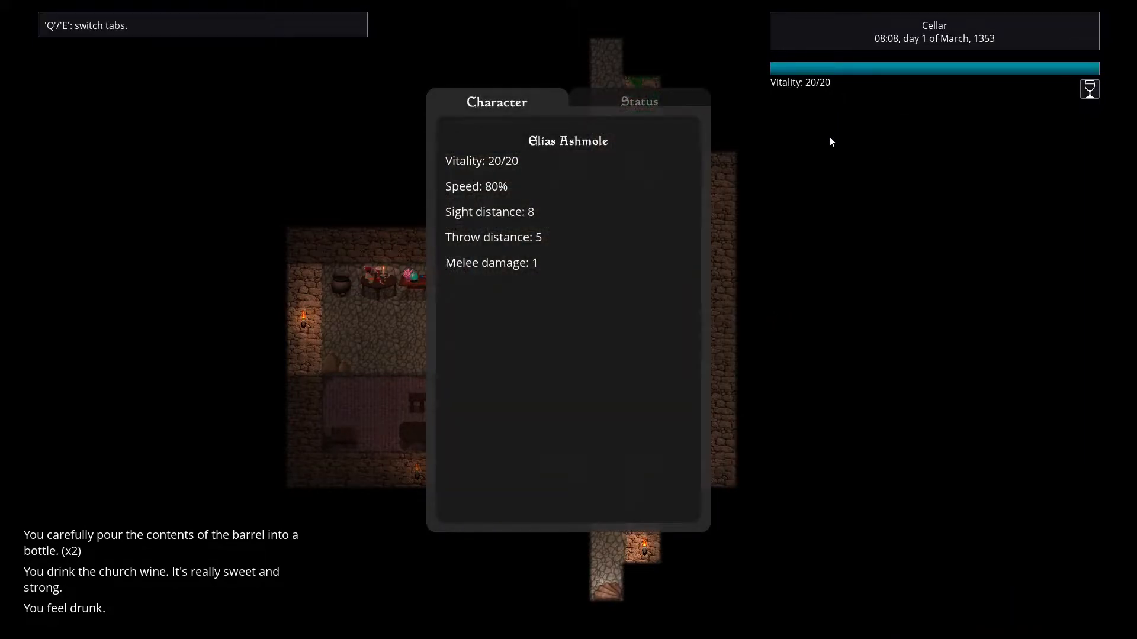
mouse_move(804, 305)
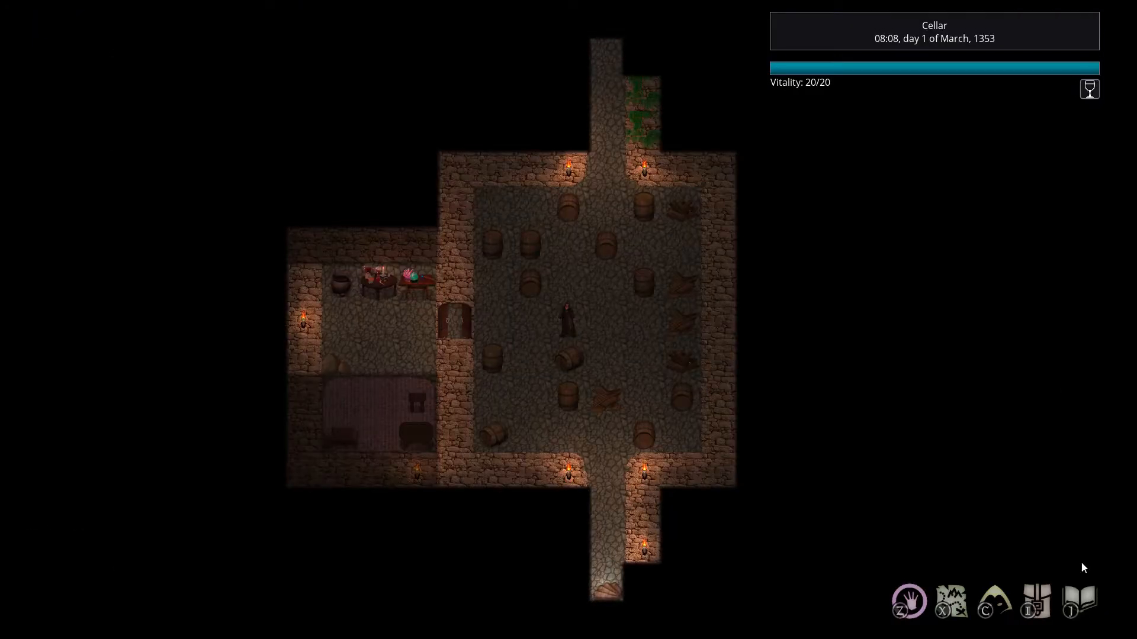
- At the stables, douse and relight the wall torch and open the adjacent door
left_click(1078, 601)
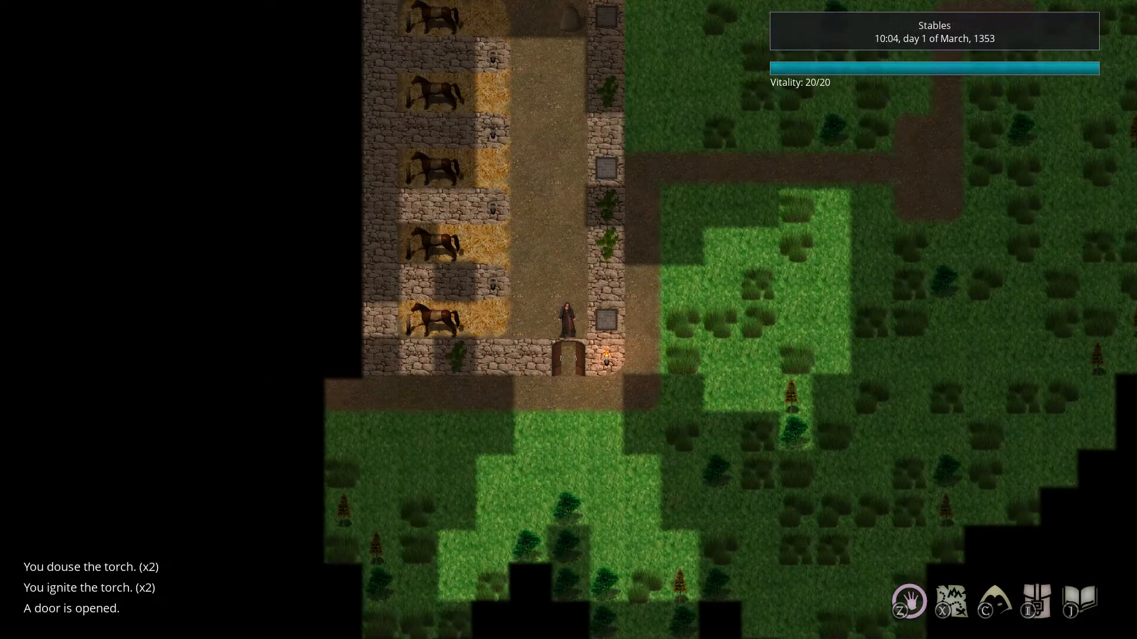
- Wait at the stables until about 23:00 to see the torch light the wall
key("up")
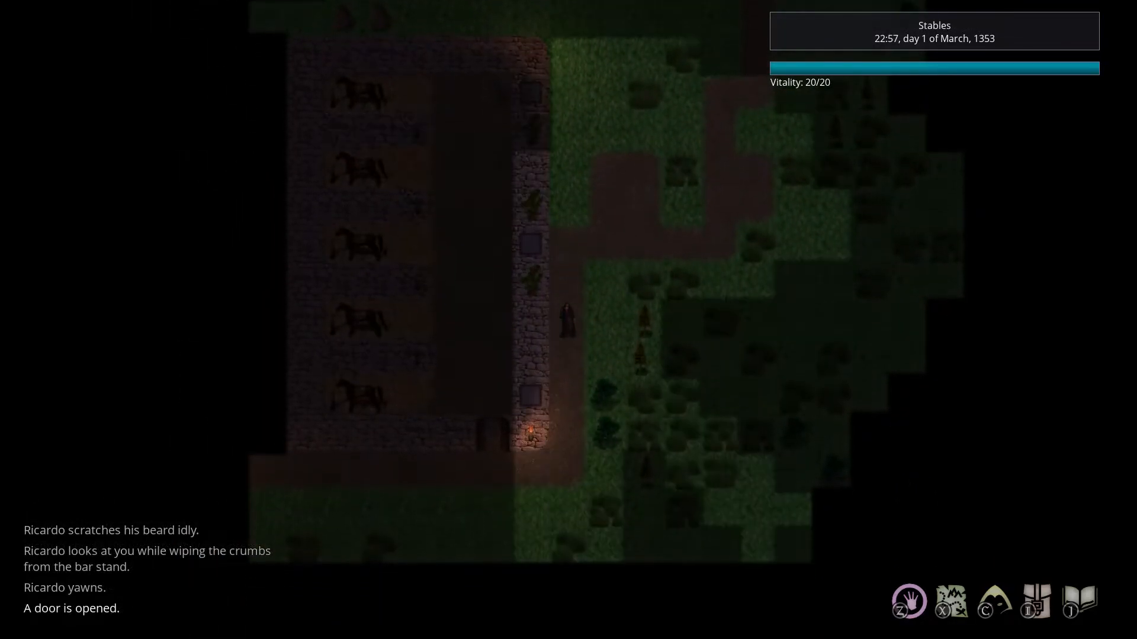
key("up")
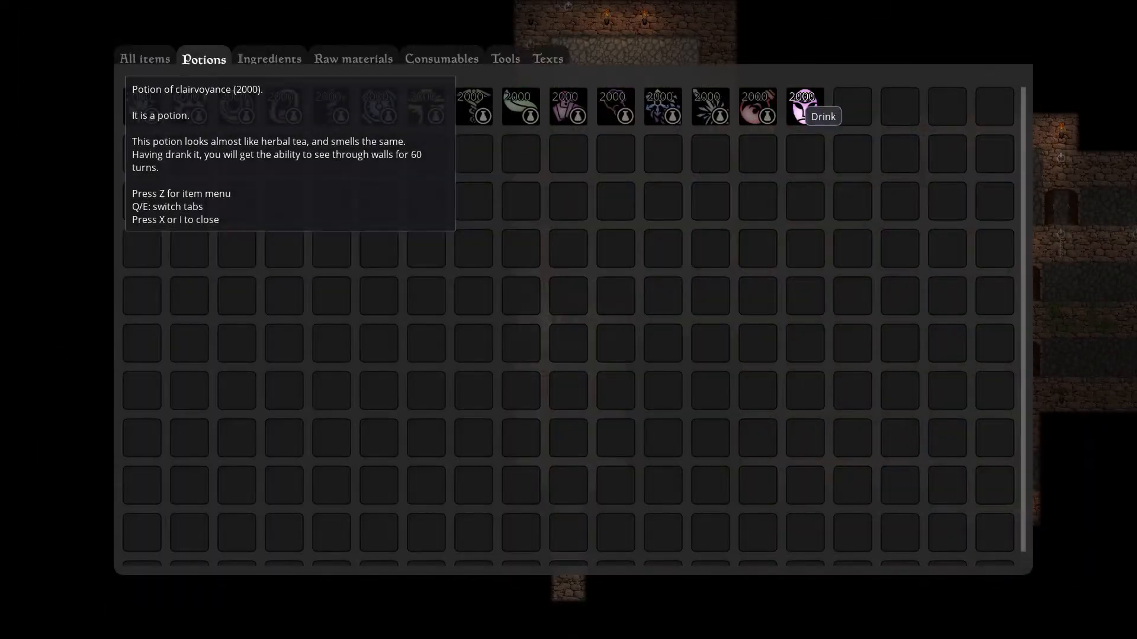
- Drink the Potion of clairvoyance and travel to Ines's hidden grove
left_click(821, 116)
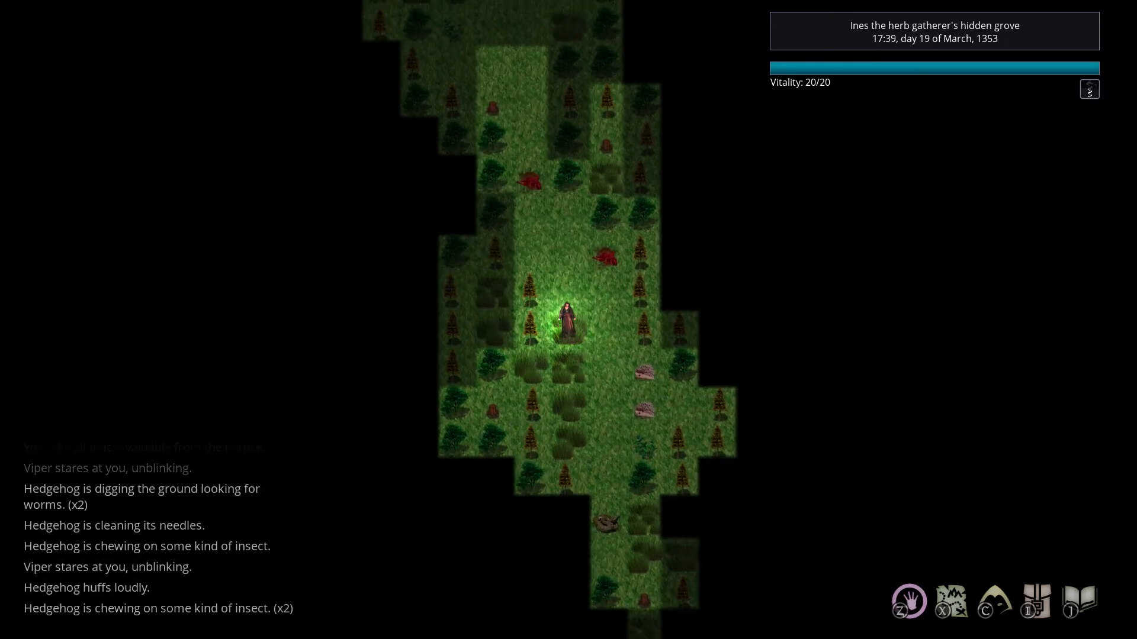
- Walk north through Ines's hidden grove past the hedgehogs and viper
key("up")
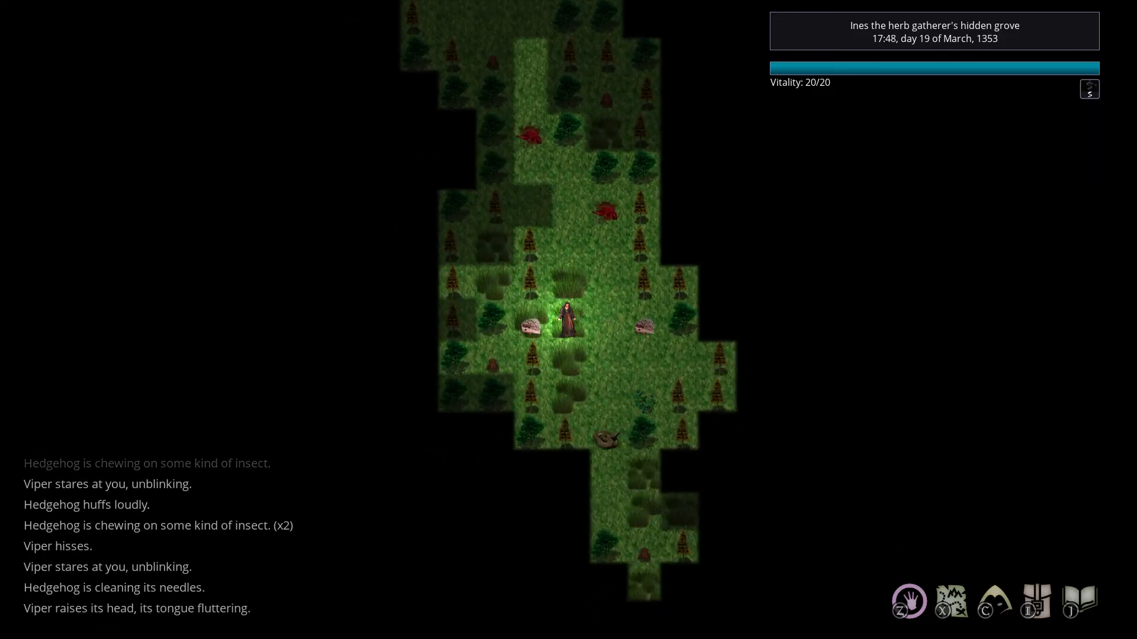
key("up")
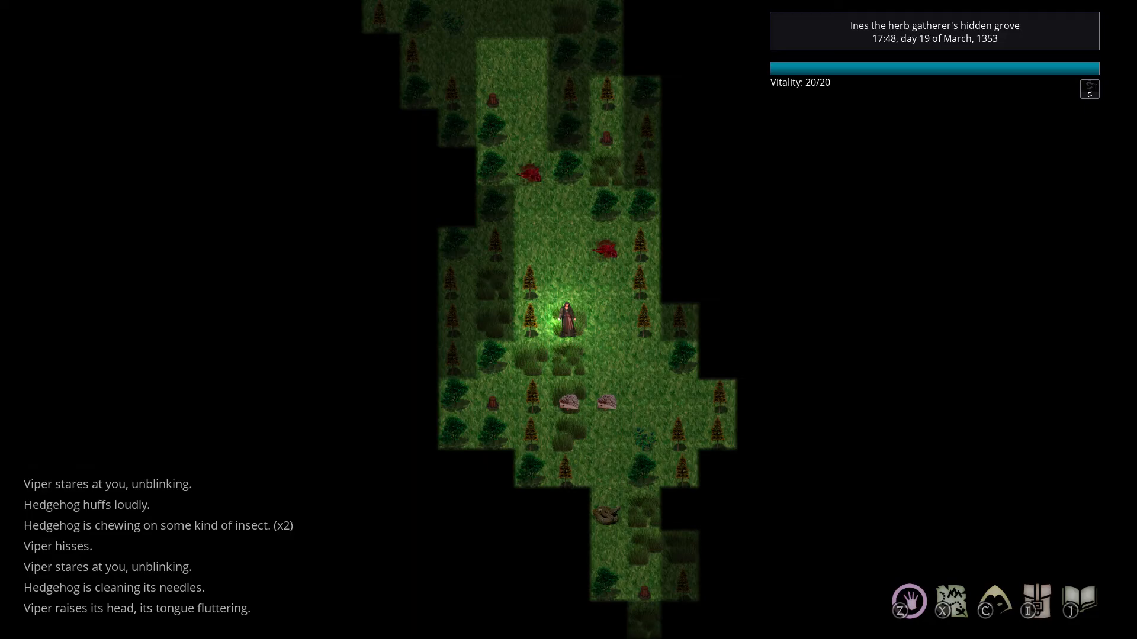
key("up")
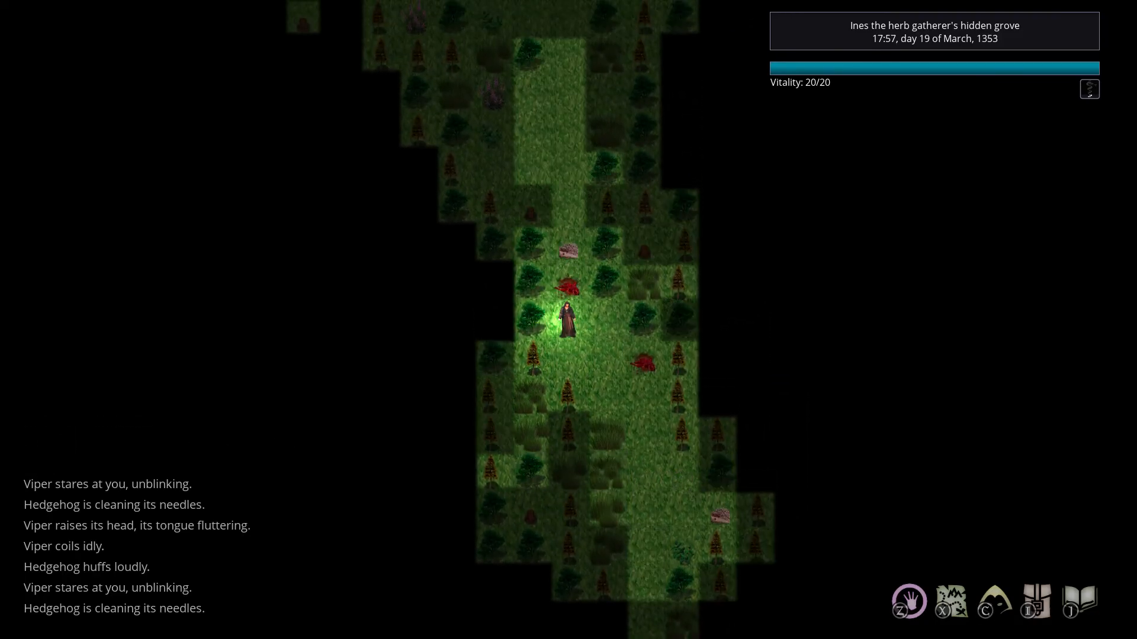
key("up")
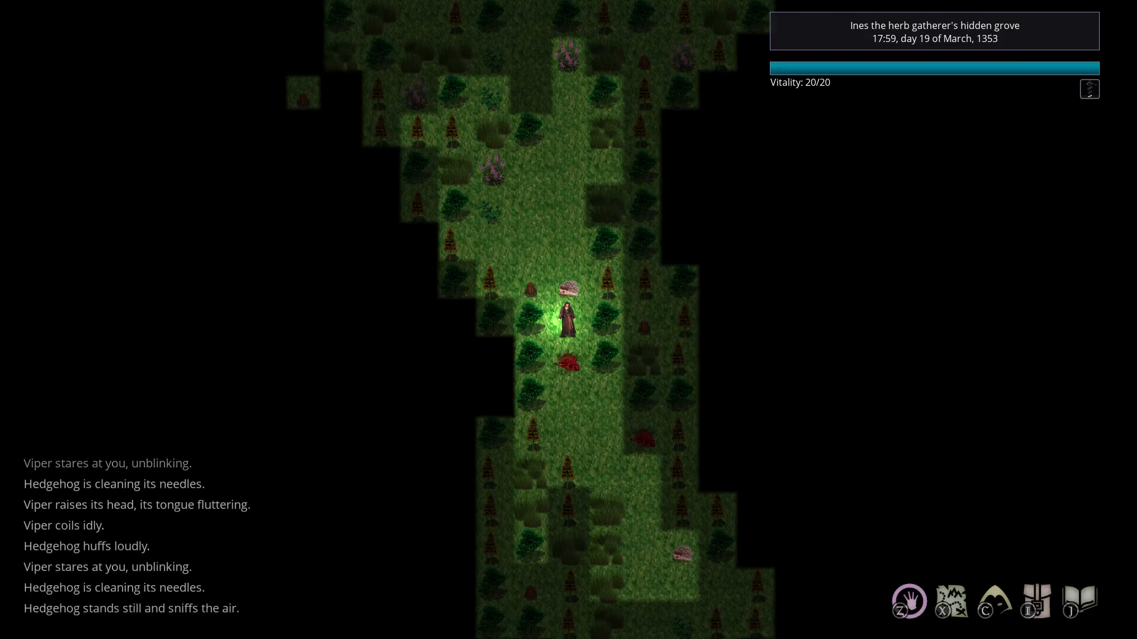